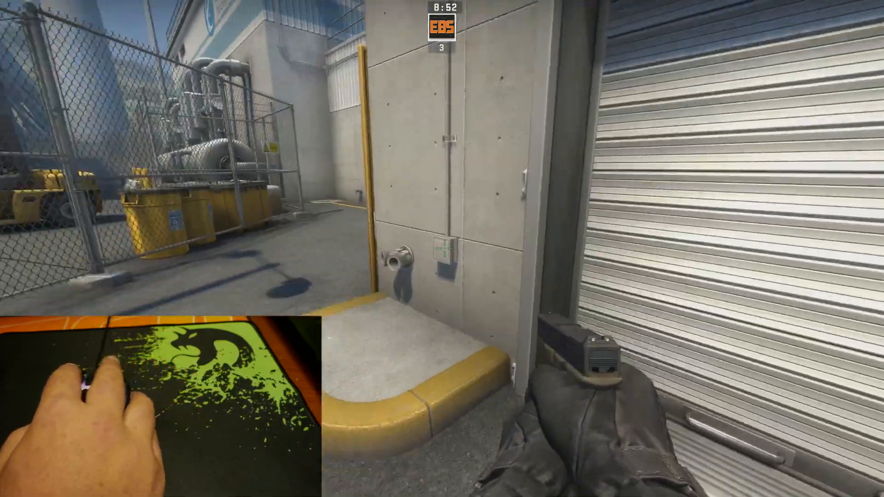
Step: Fire two pistol shots into the metal garage shutter
{"action": "left_click", "coordinate": [442, 249]}
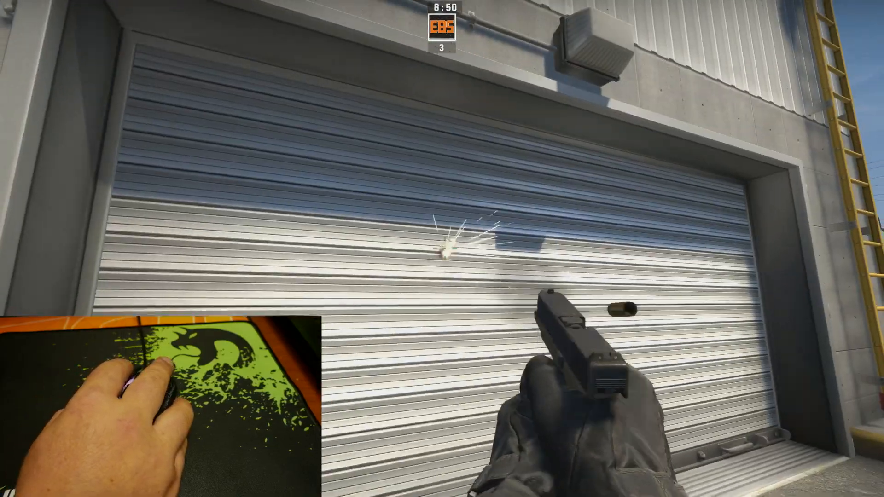
{"action": "left_click", "coordinate": [442, 249]}
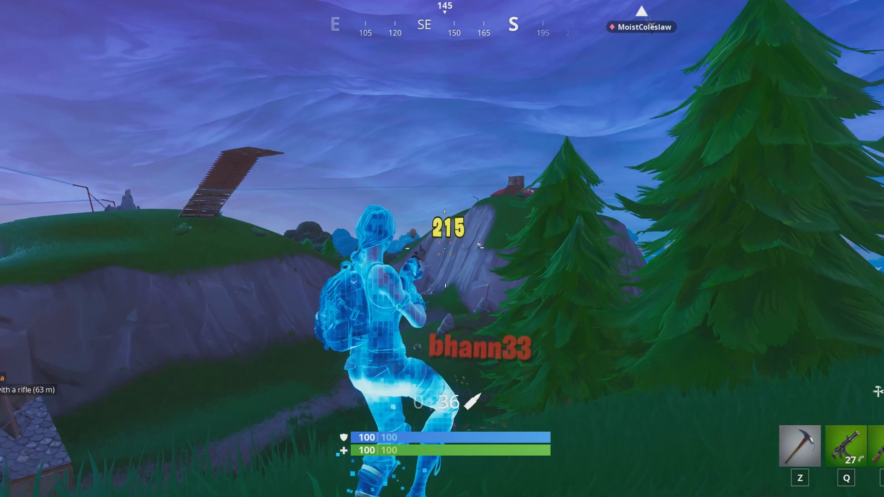
Step: Shoot and eliminate the opposing player near the wooden structures with the rifle
{"action": "left_click", "coordinate": [441, 249]}
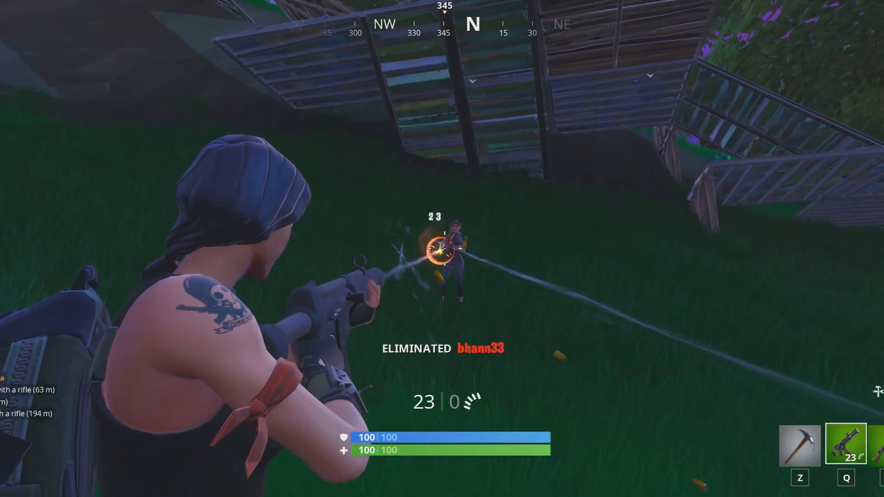